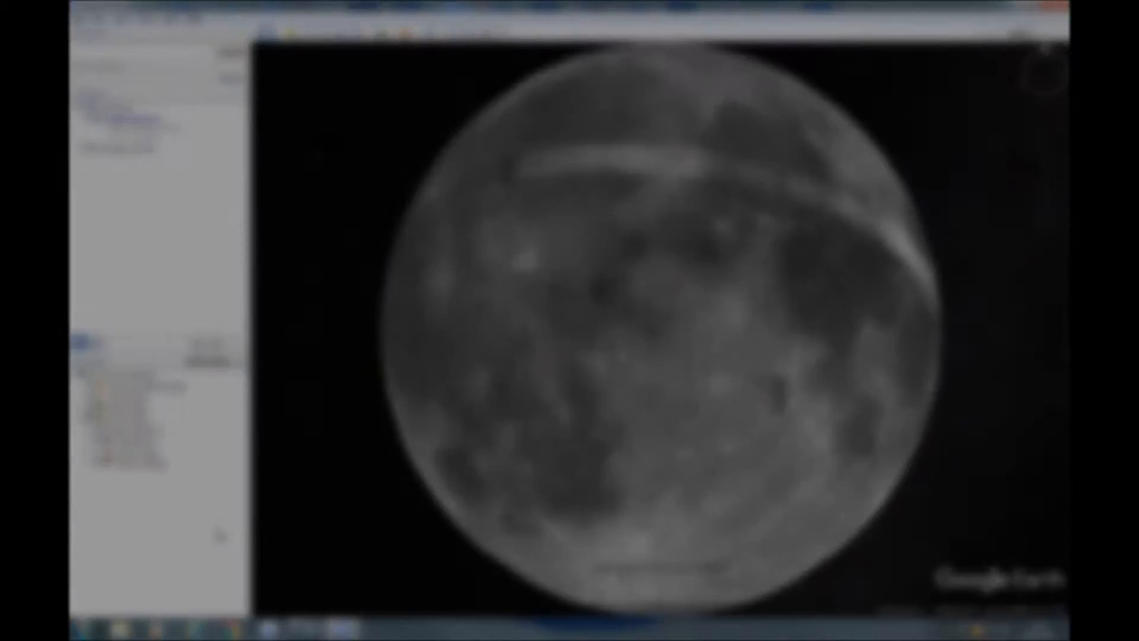
Step: Open the Planets menu listing Earth, Sky, Mars and Moon
left_click(422, 32)
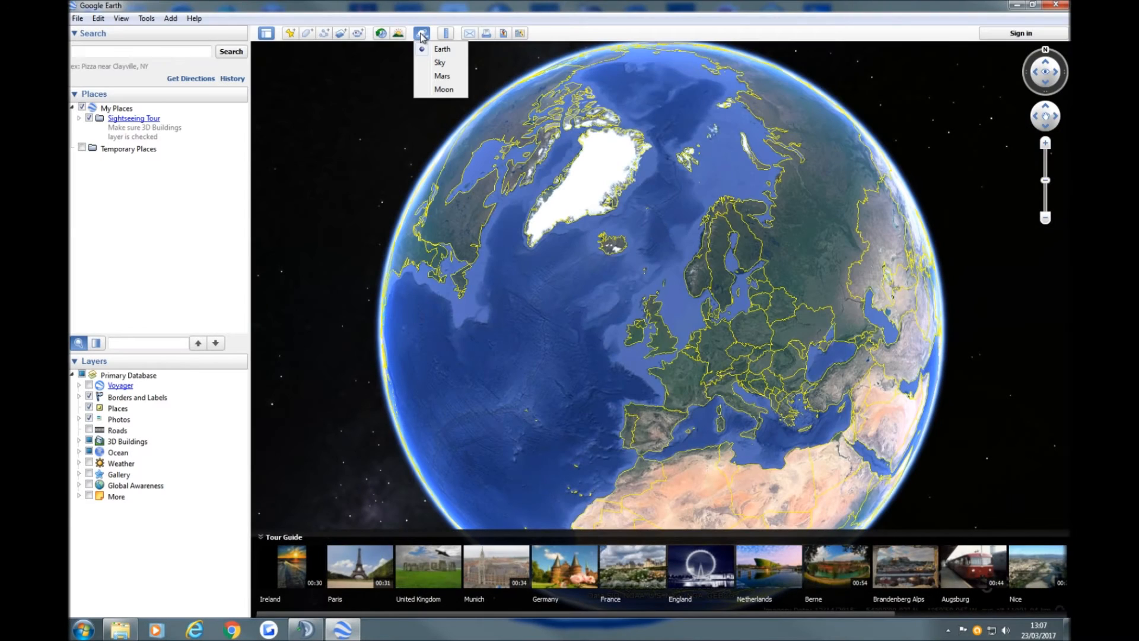
Step: Switch to the Moon, showing cratered terrain near Mare Tranquillitatis
left_click(443, 88)
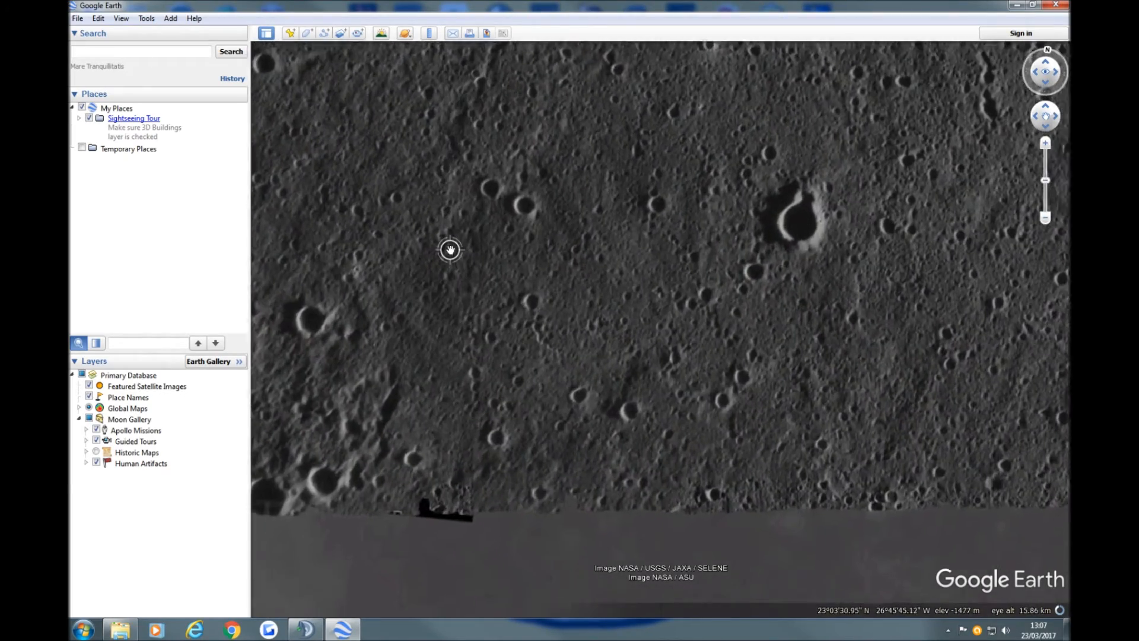
Step: Zoom in to about 700 metres and tilt the view toward the horizon
scroll("up", 3)
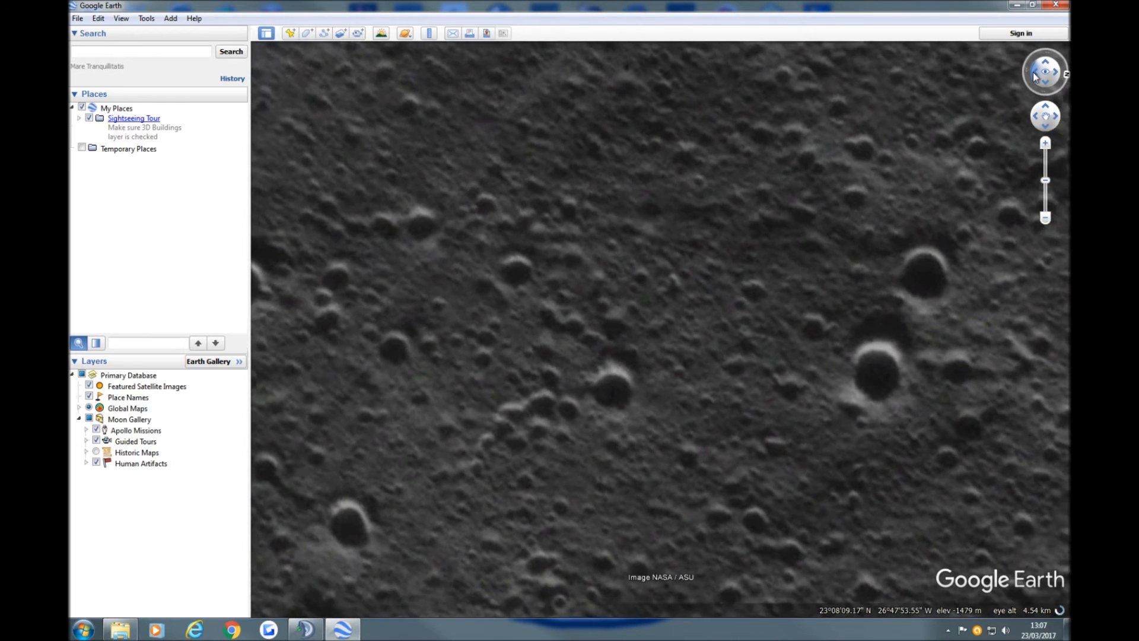
left_click(1045, 62)
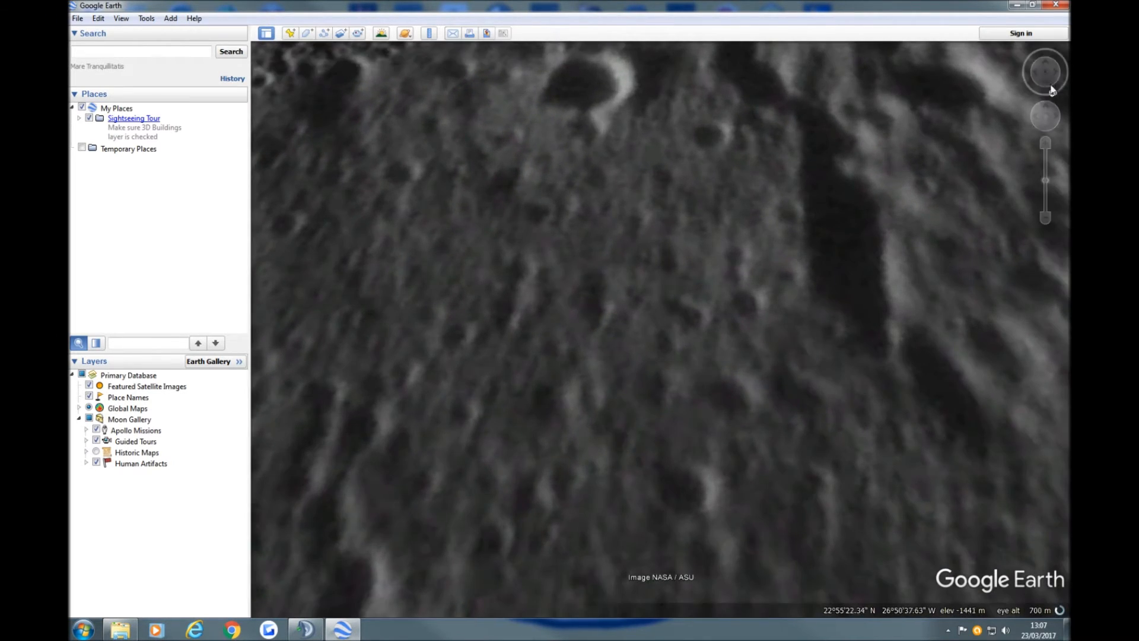
Step: Navigate to frame the smooth dome-shaped rise about 4 km away
left_click(1044, 72)
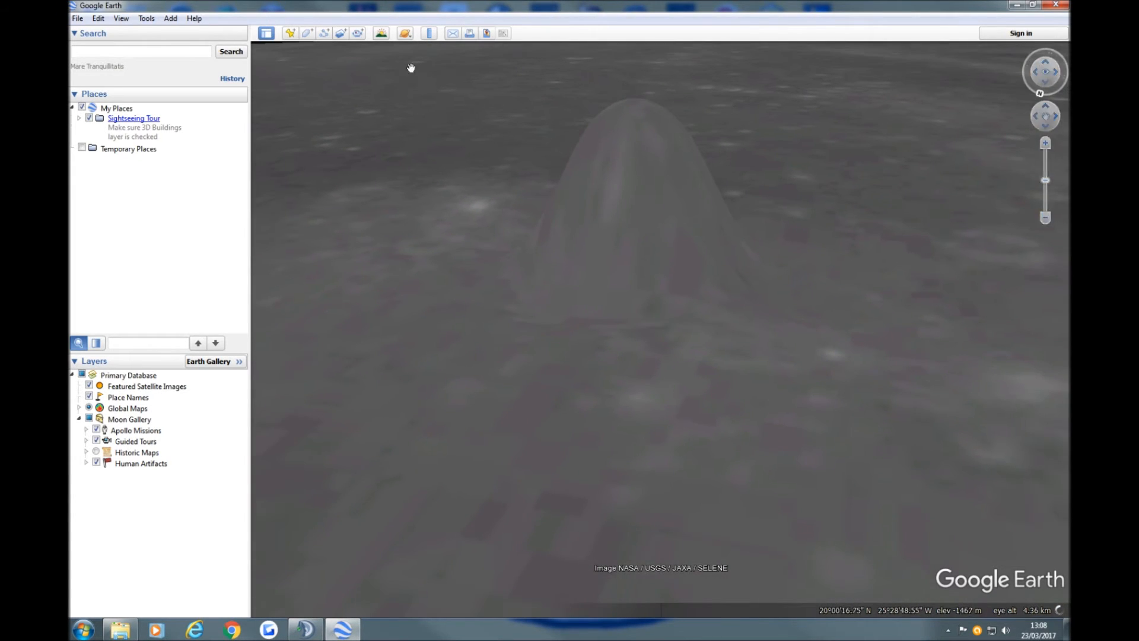
Step: Measure a line up the mound reading 1.92 miles map length, 2.93 ground length
left_click(429, 33)
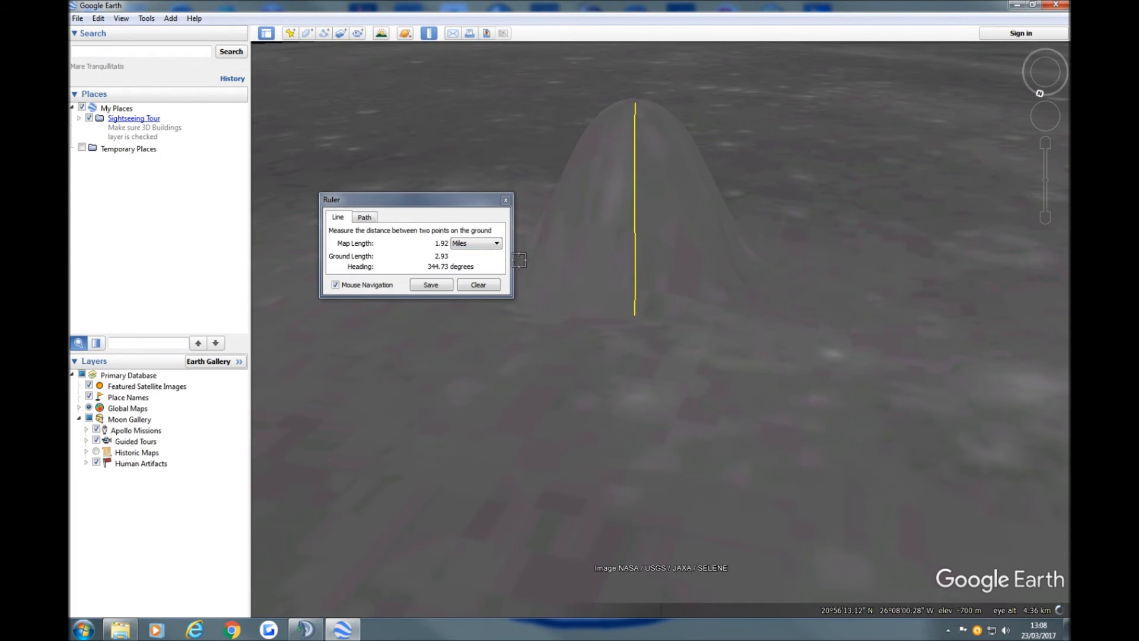
Step: Show the measurement in kilometers (3.09 km map, 4.71 km ground) and close the Ruler
left_click(497, 243)
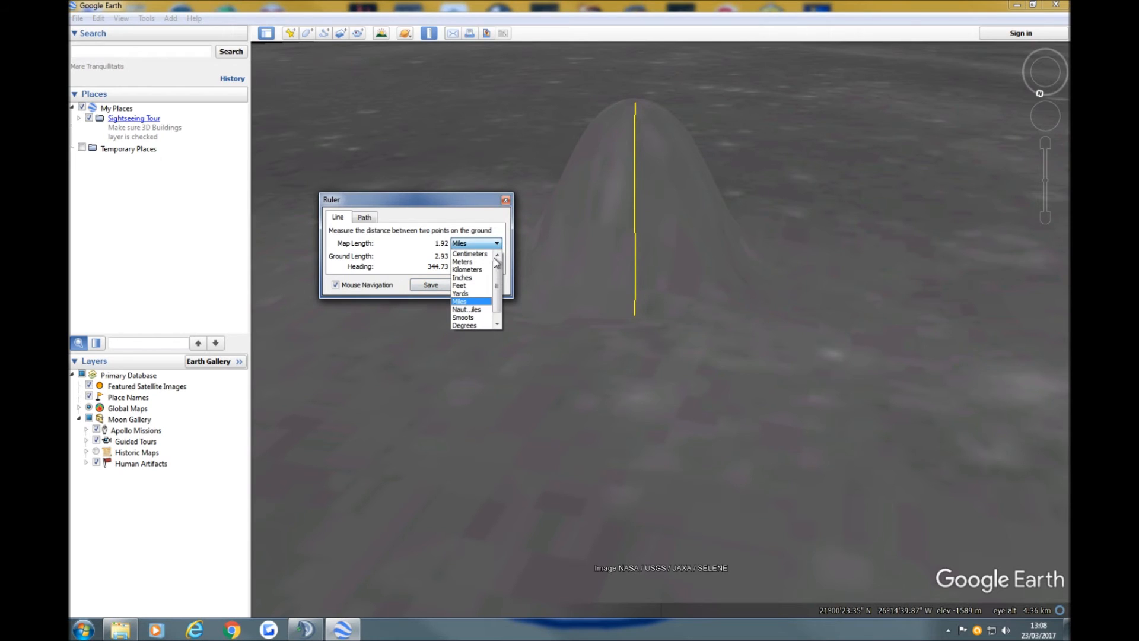
mouse_move(466, 270)
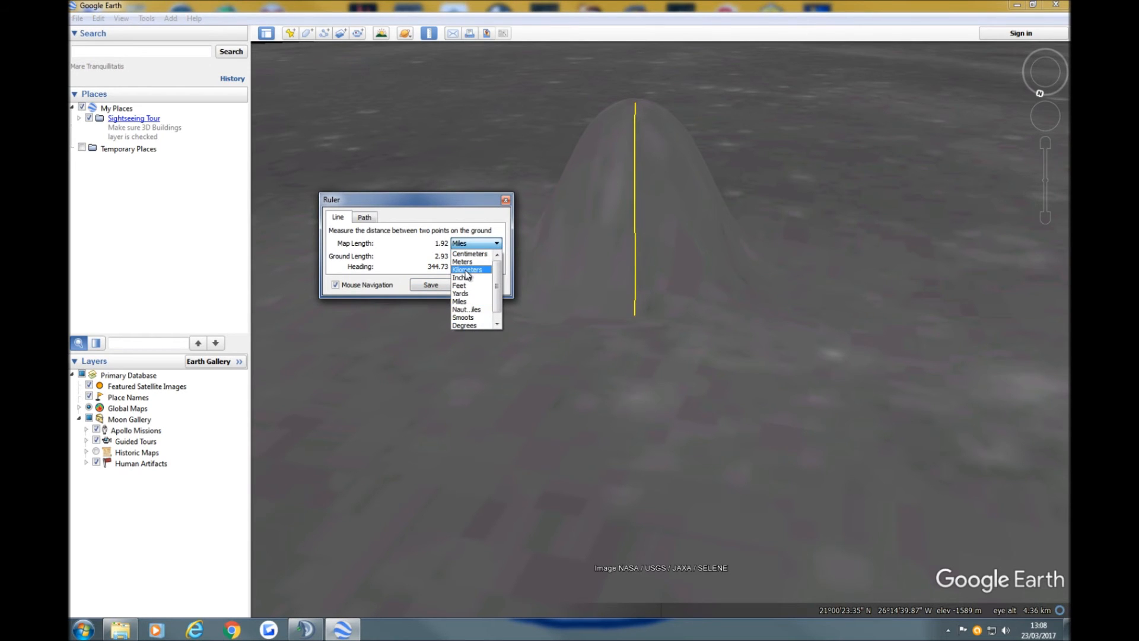
left_click(466, 269)
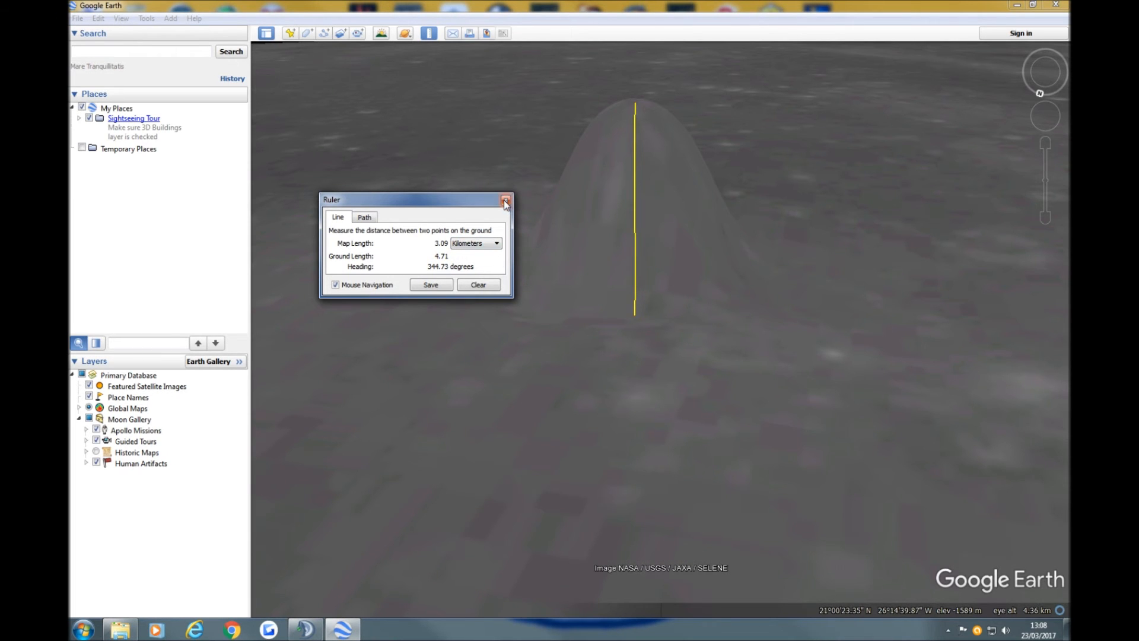
left_click(505, 201)
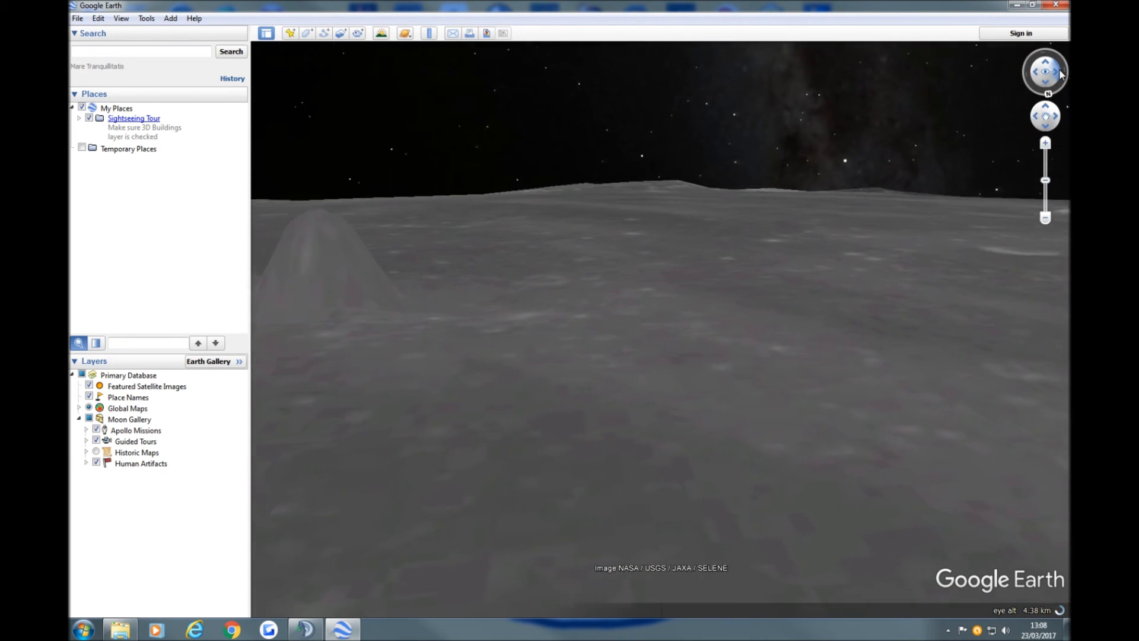
Step: Rotate the view along the lunar horizon until the mound is out of sight
left_click(1044, 71)
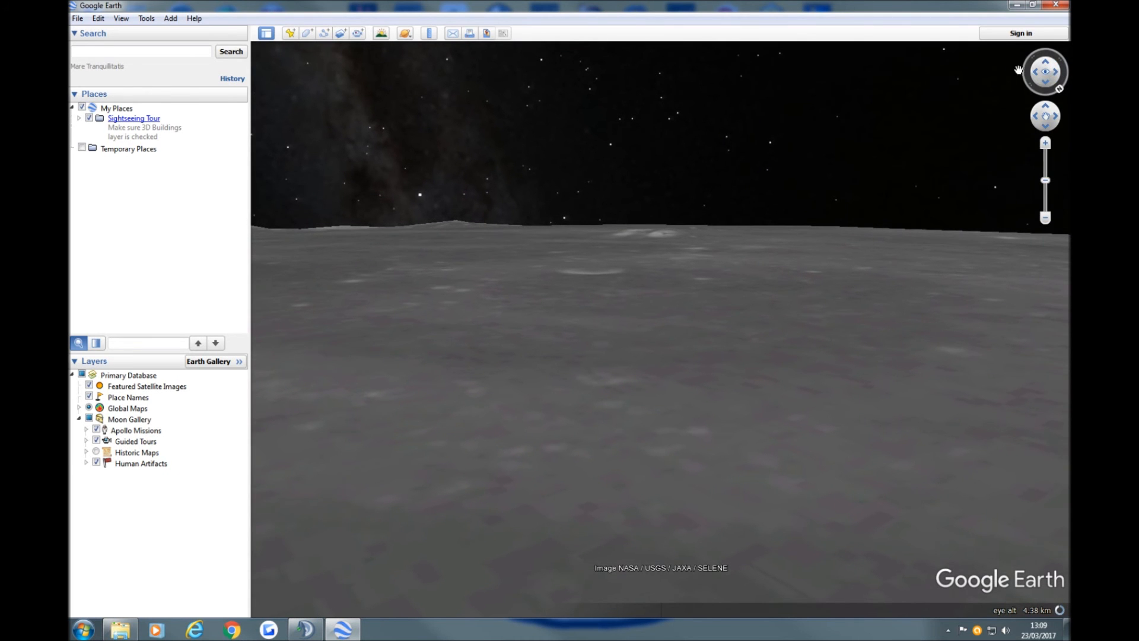
left_click(1044, 62)
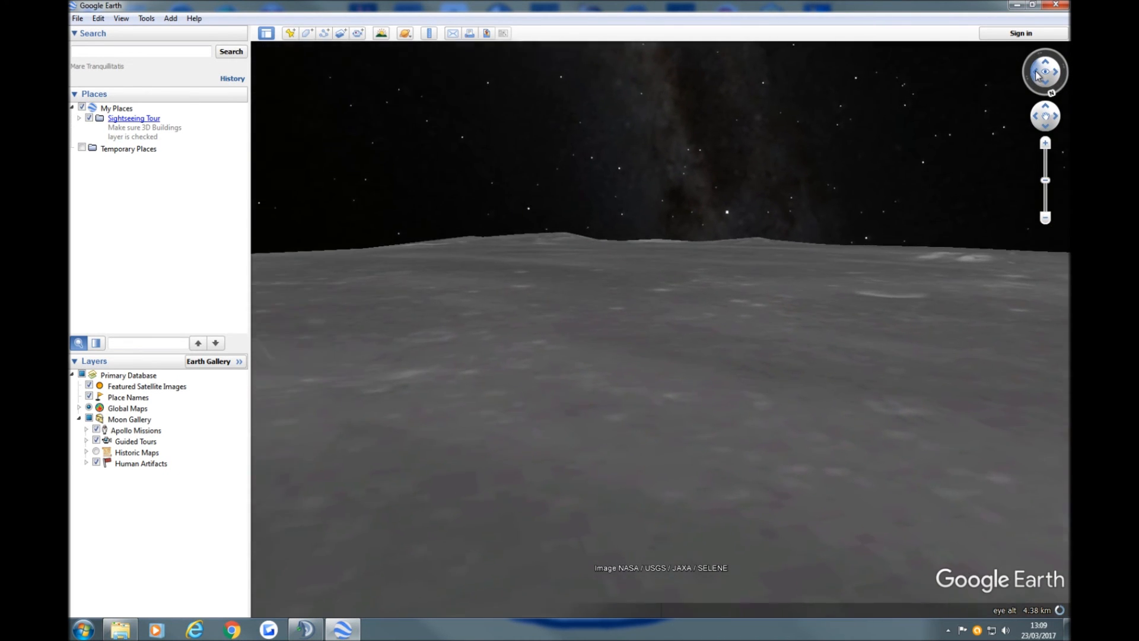
left_click(1045, 71)
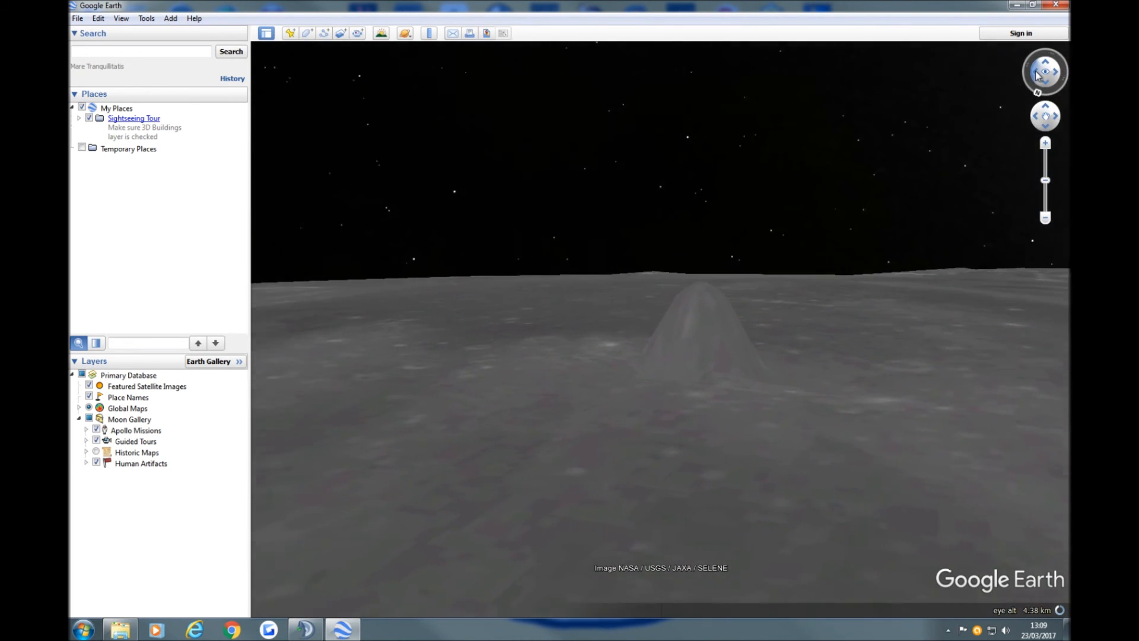
left_click(1045, 71)
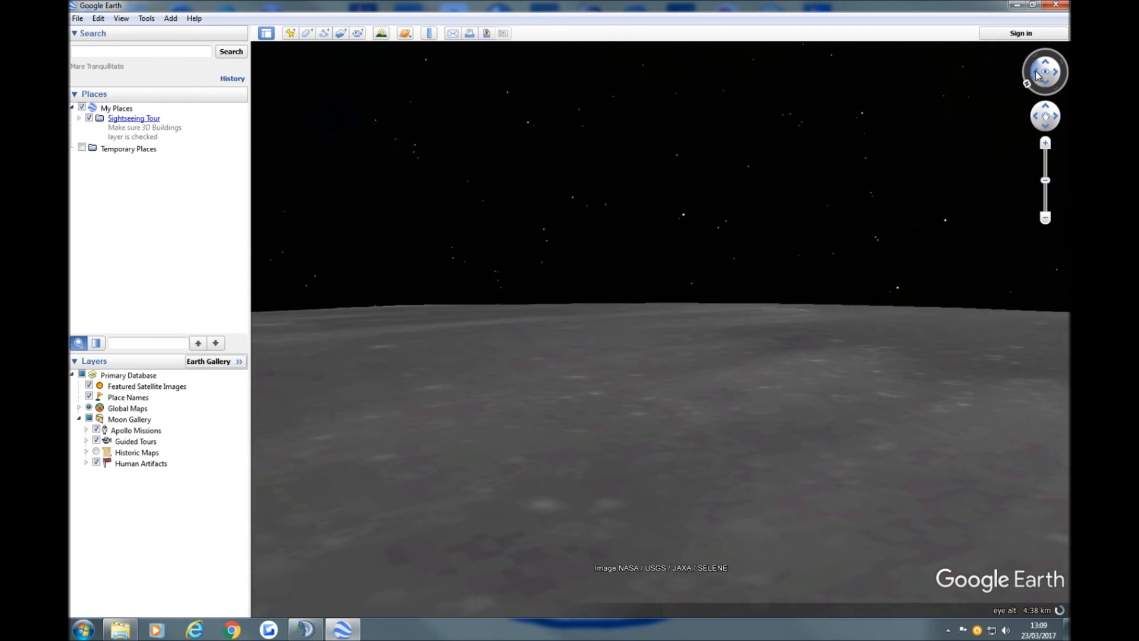
left_click(1044, 72)
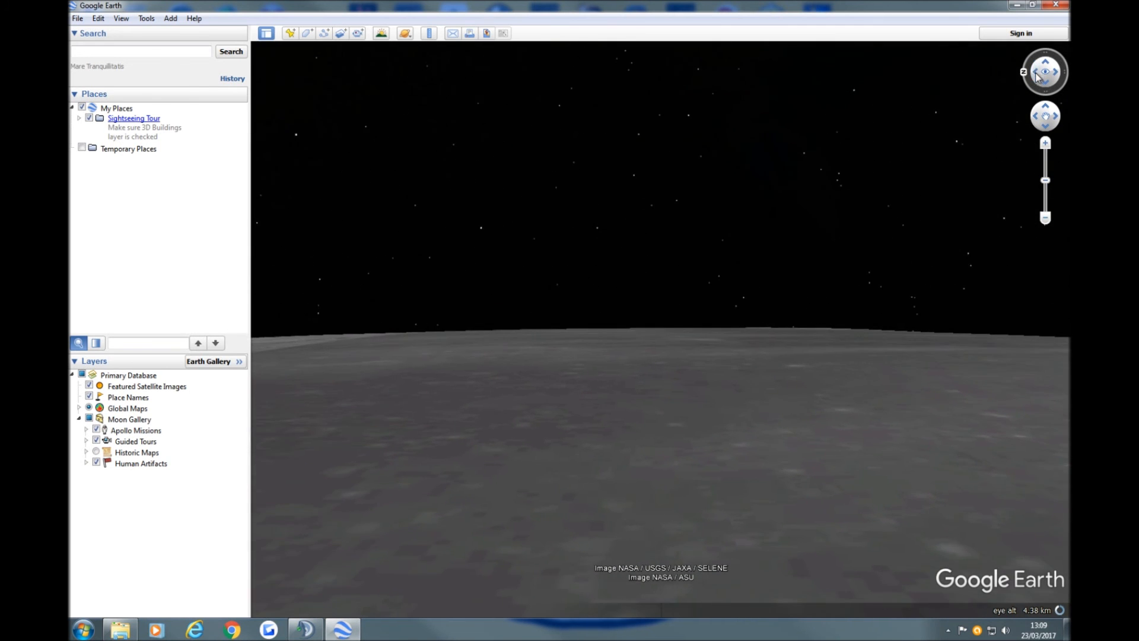